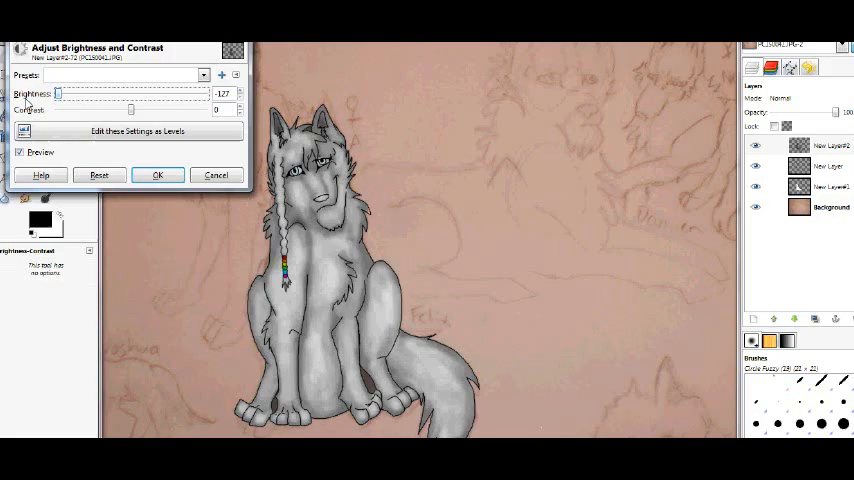
Step: Apply Brightness-Contrast with brightness -127 to New Layer#2 to darken the wolf
left_click(157, 175)
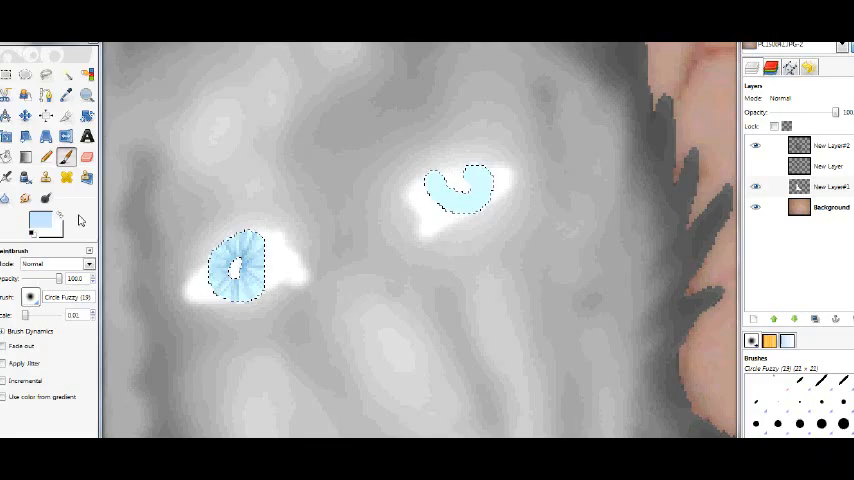
Step: Paint inside the selected eye areas with a light blue Paintbrush colour
left_click(460, 190)
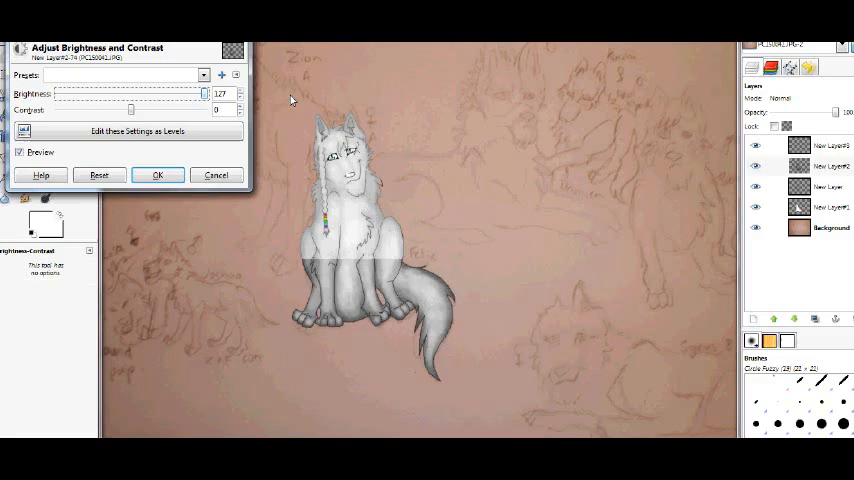
Step: Confirm Brightness-Contrast at brightness 127 on New Layer#3
left_click(157, 175)
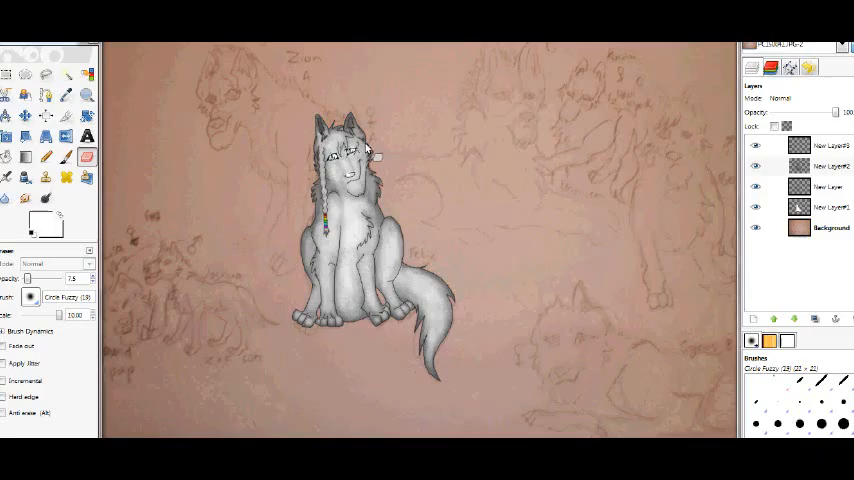